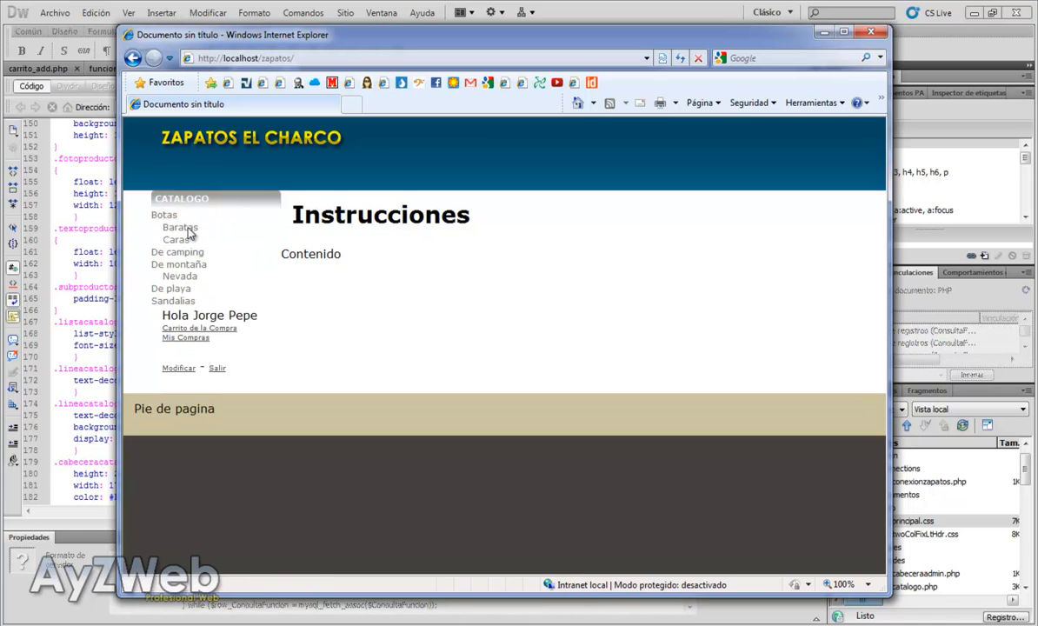
mouse_move(206, 247)
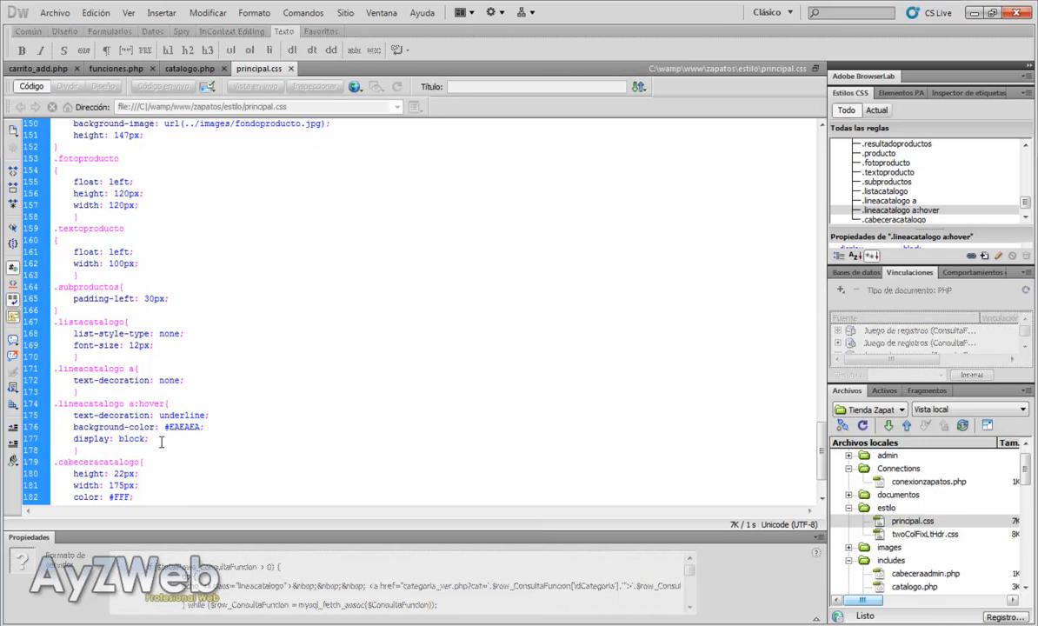
Step: Move 'display: block;' from the .lineacatalogo a:hover rule into the .lineacatalogo a rule
double_click(104, 439)
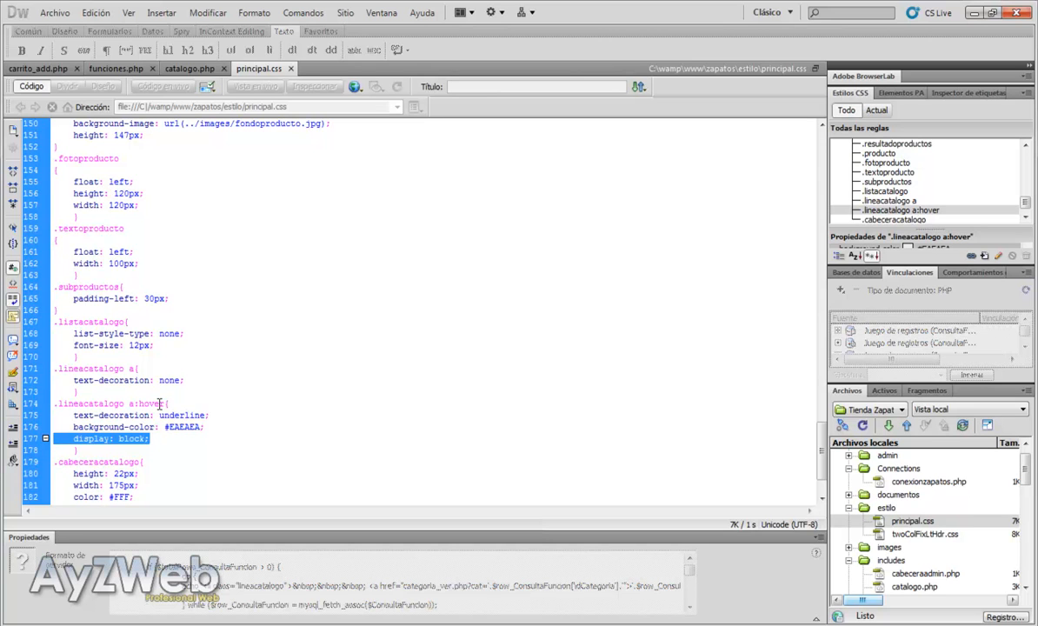
mouse_move(180, 397)
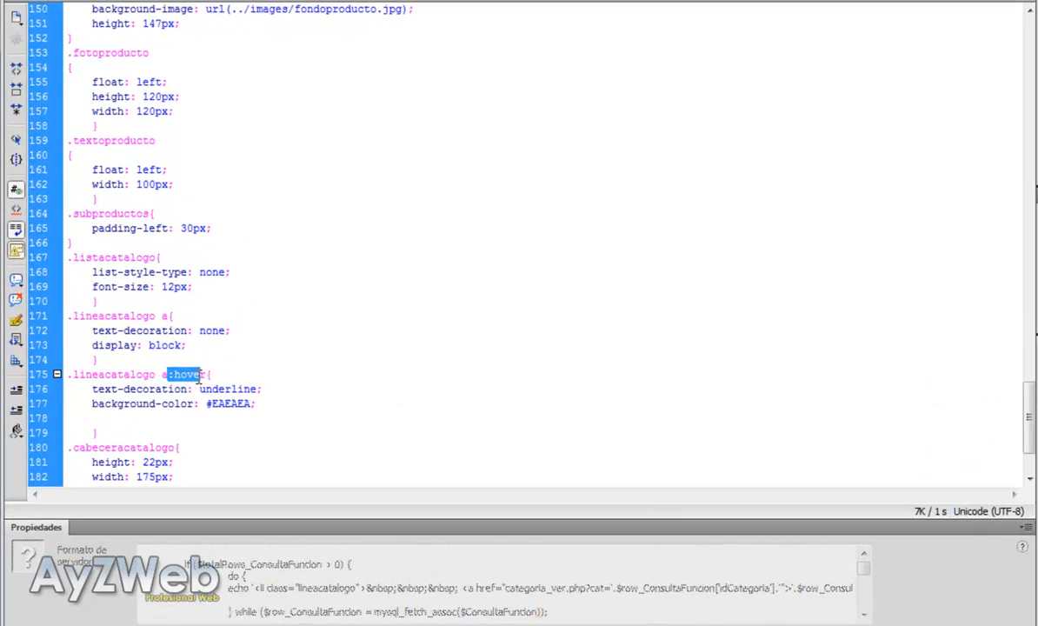
scroll("down", 3)
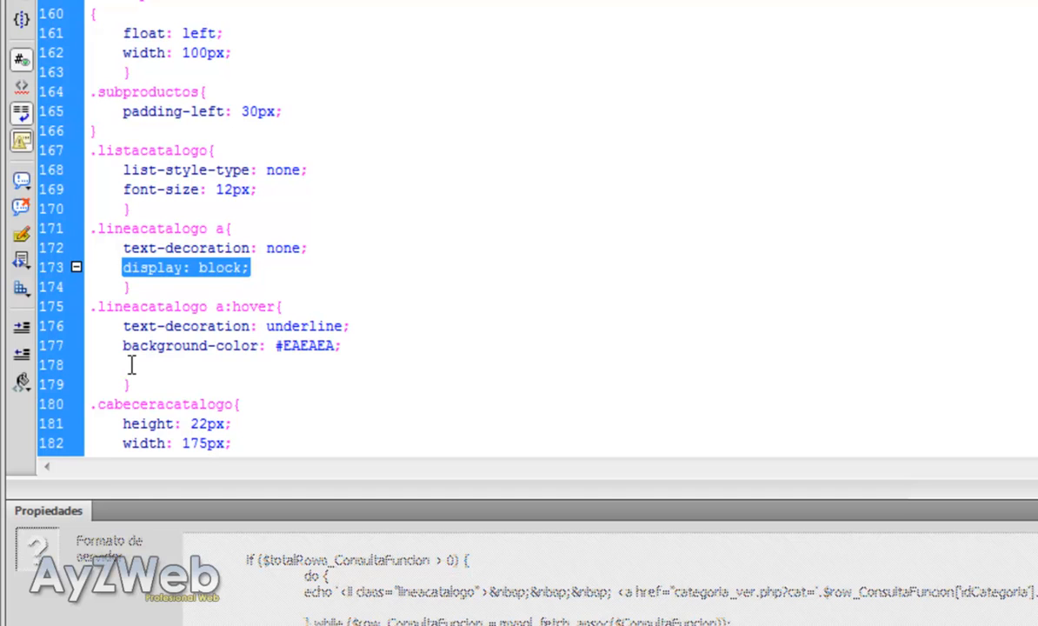
mouse_move(180, 284)
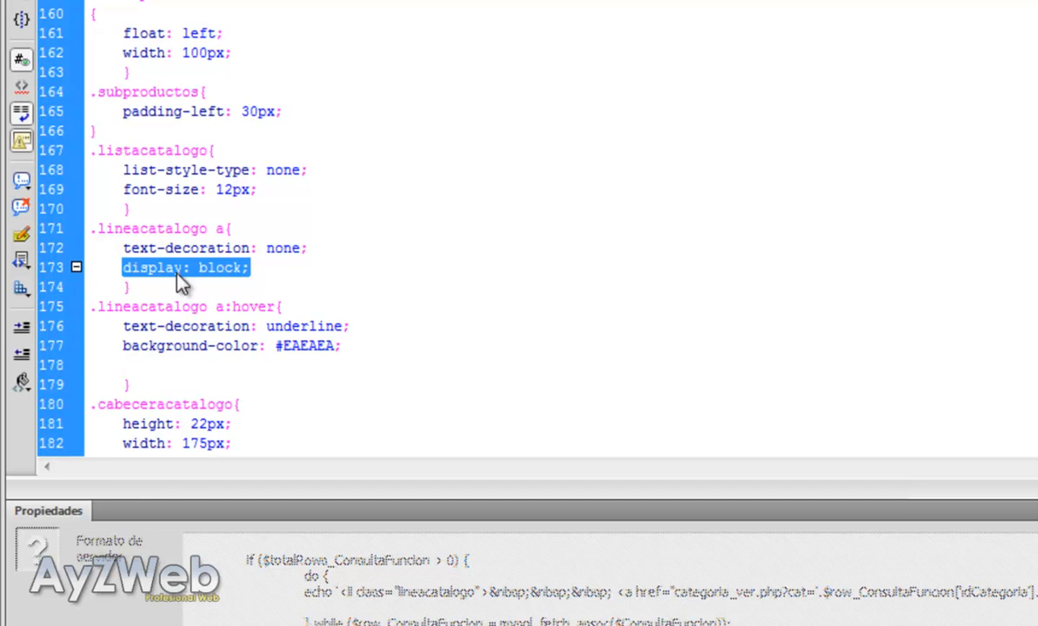
mouse_move(174, 306)
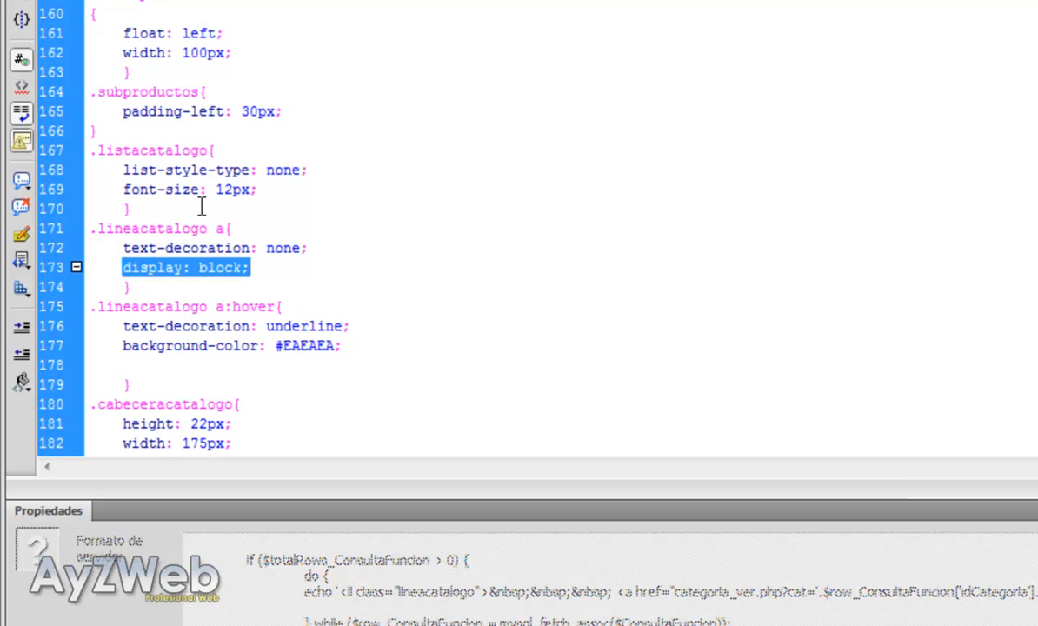
mouse_move(226, 225)
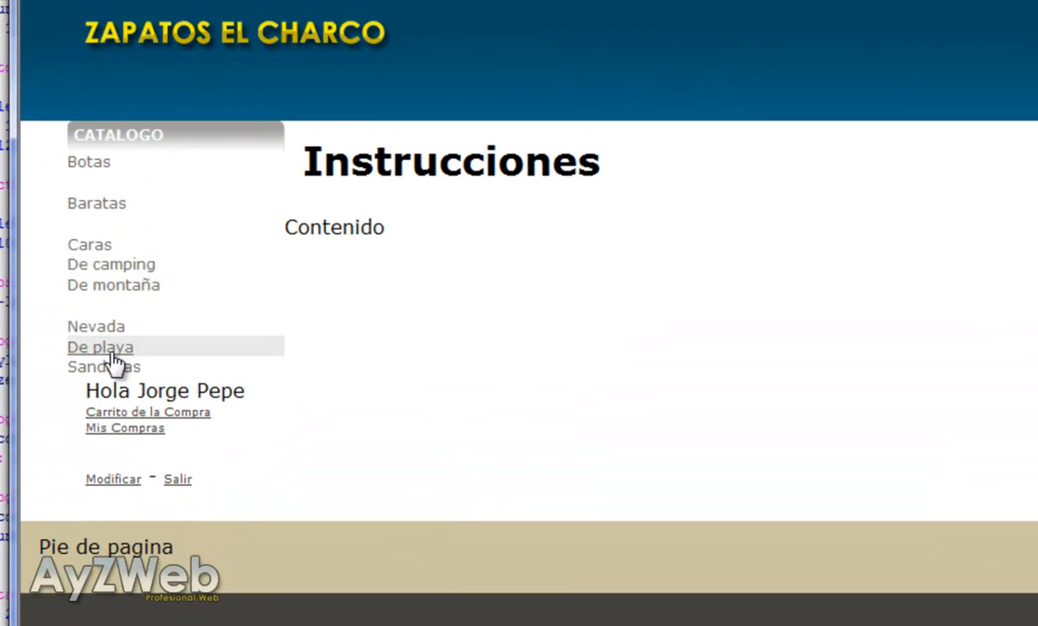
mouse_move(104, 182)
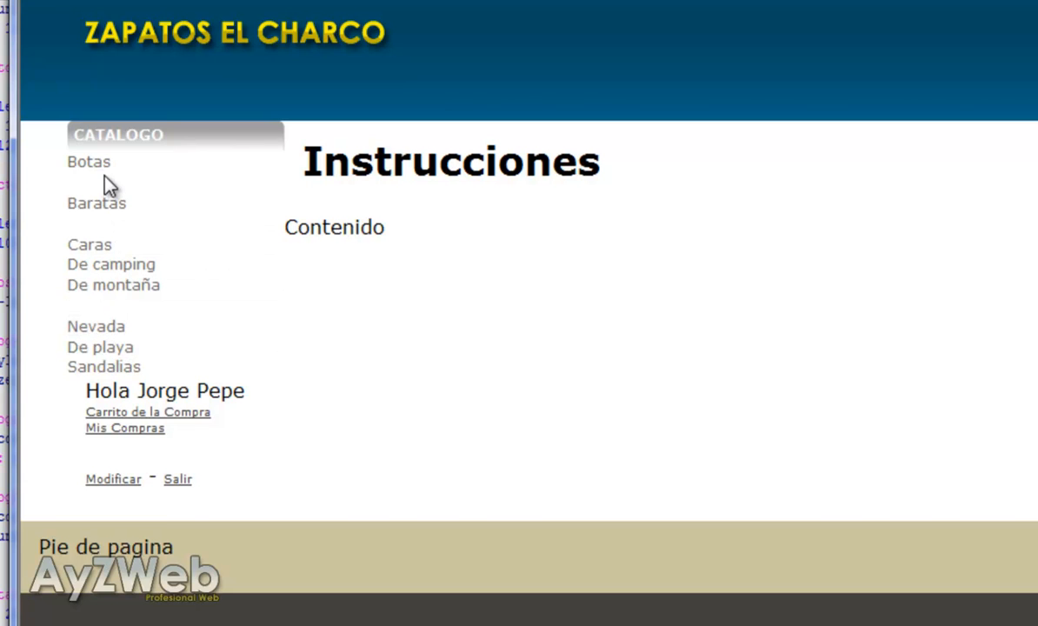
mouse_move(117, 237)
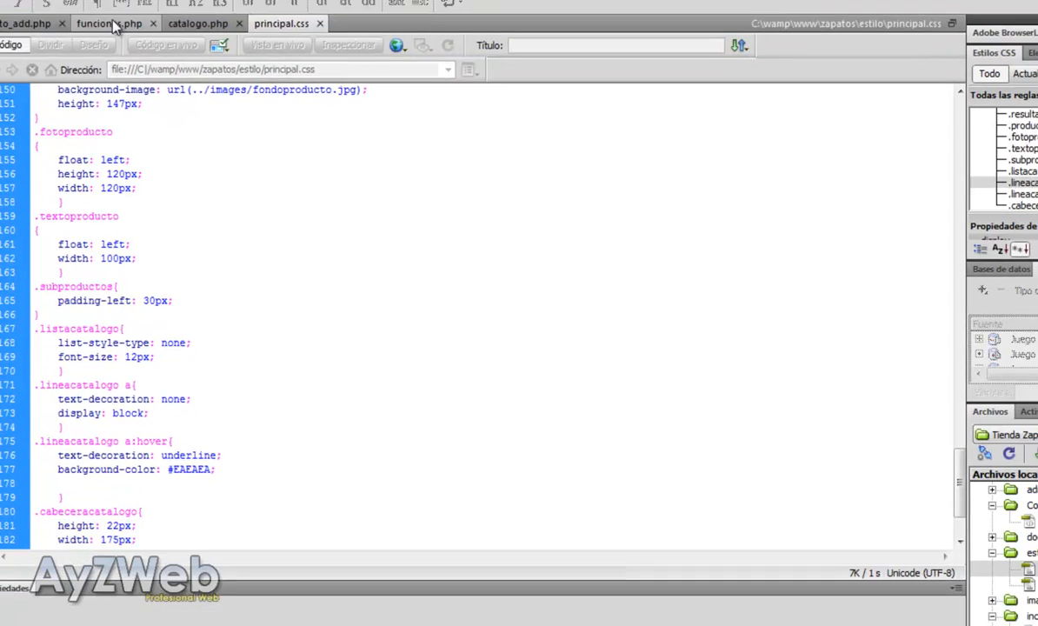
Step: In funciones.php, select the &nbsp; entities before the subcategory link in the mostrar_subcategorias echo
left_click(126, 41)
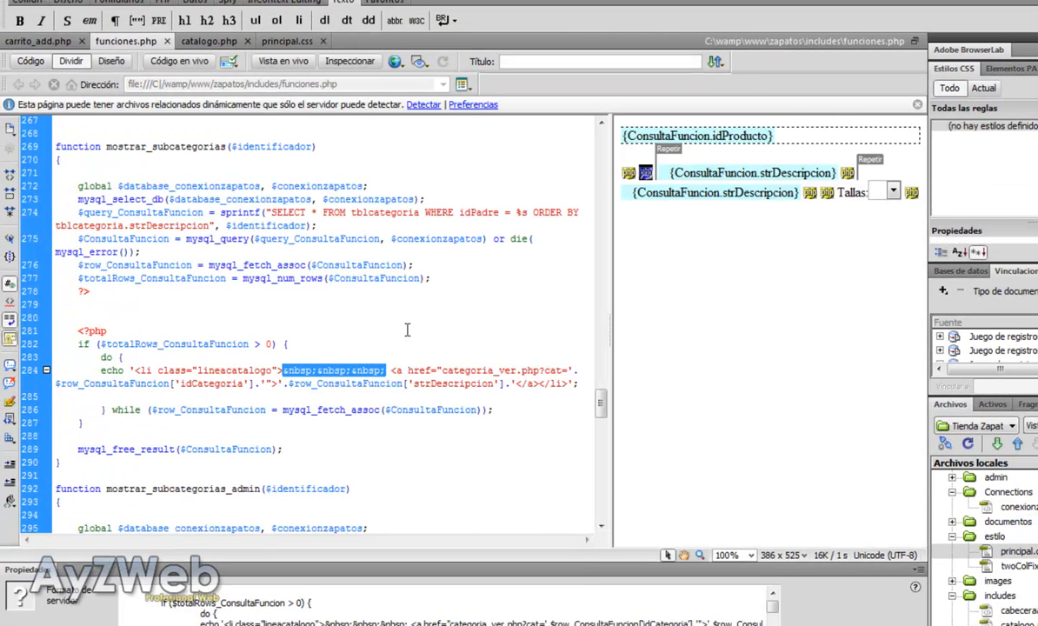
left_click(387, 370)
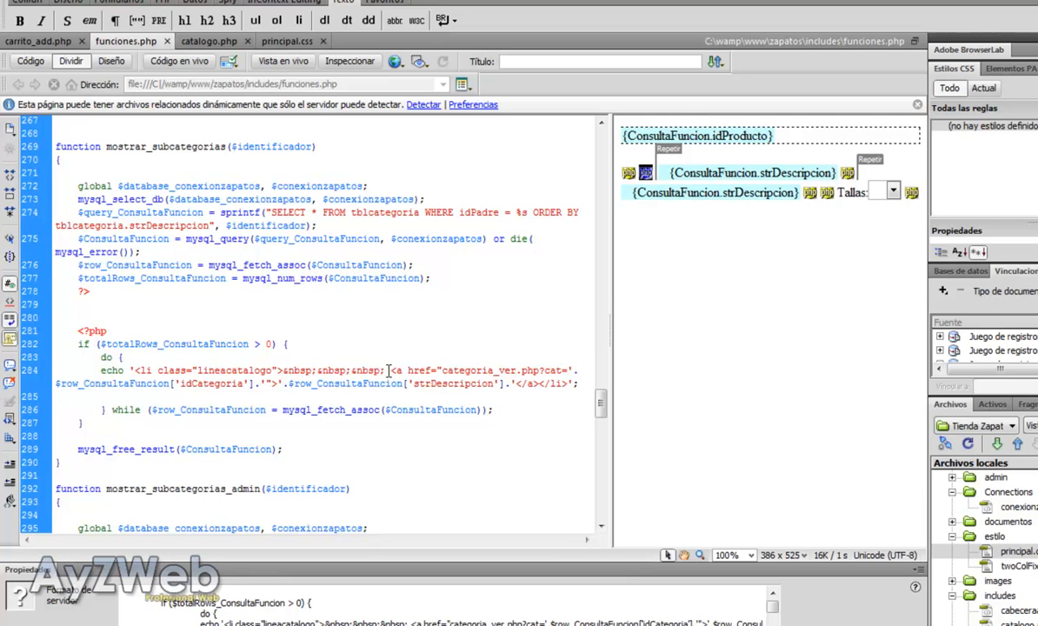
double_click(337, 370)
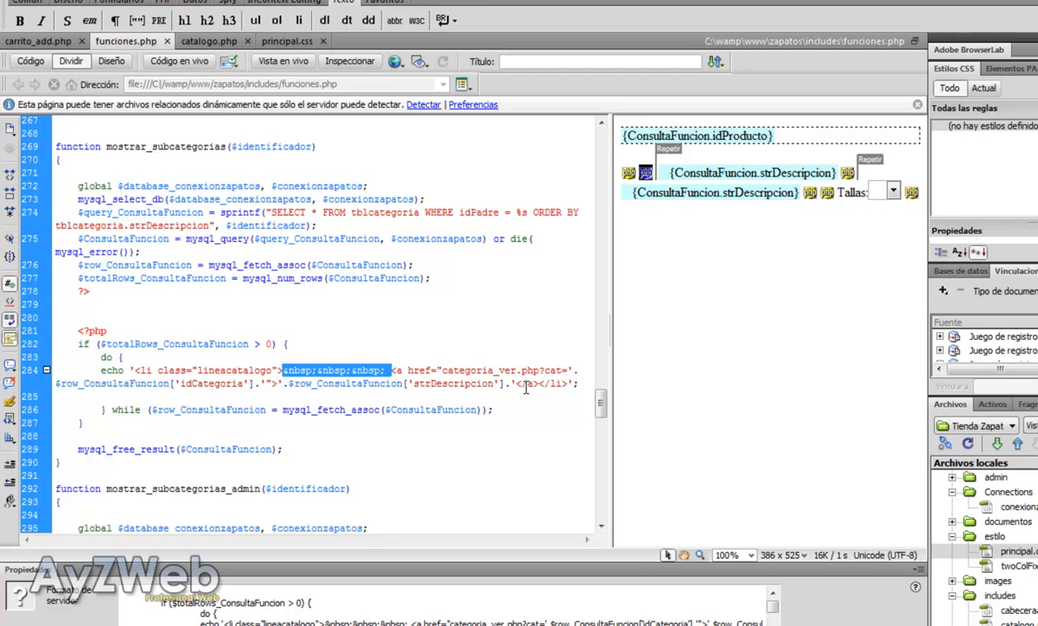
mouse_move(356, 379)
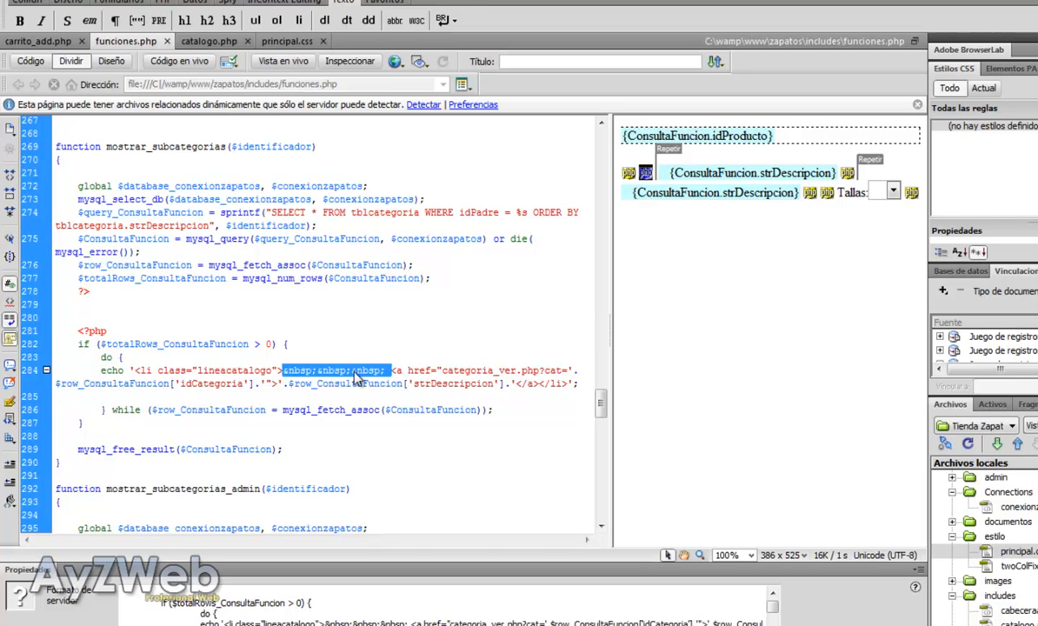
mouse_move(278, 395)
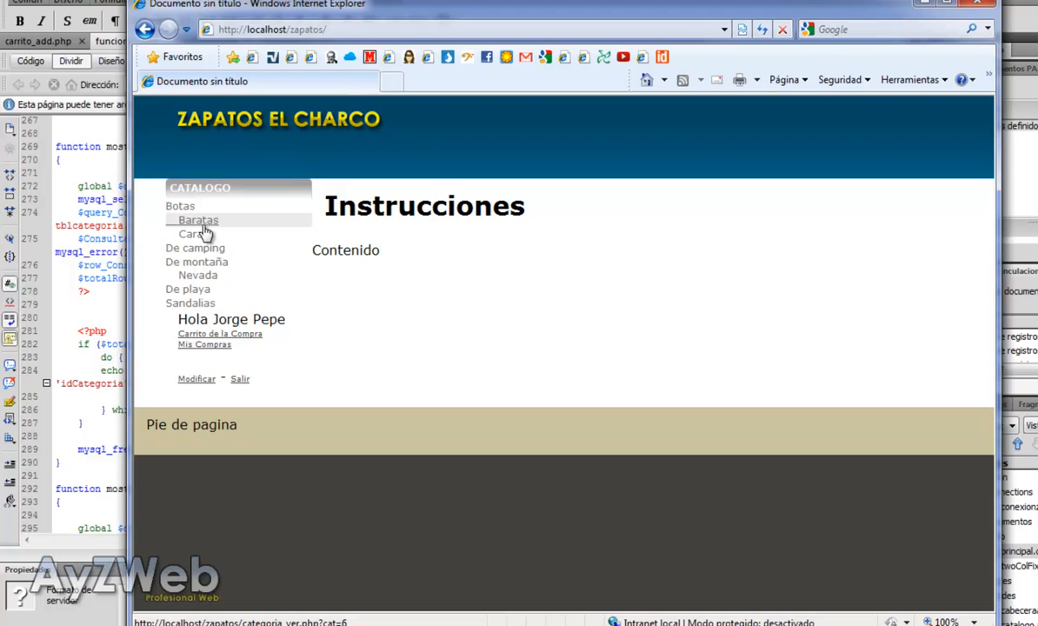
mouse_move(185, 229)
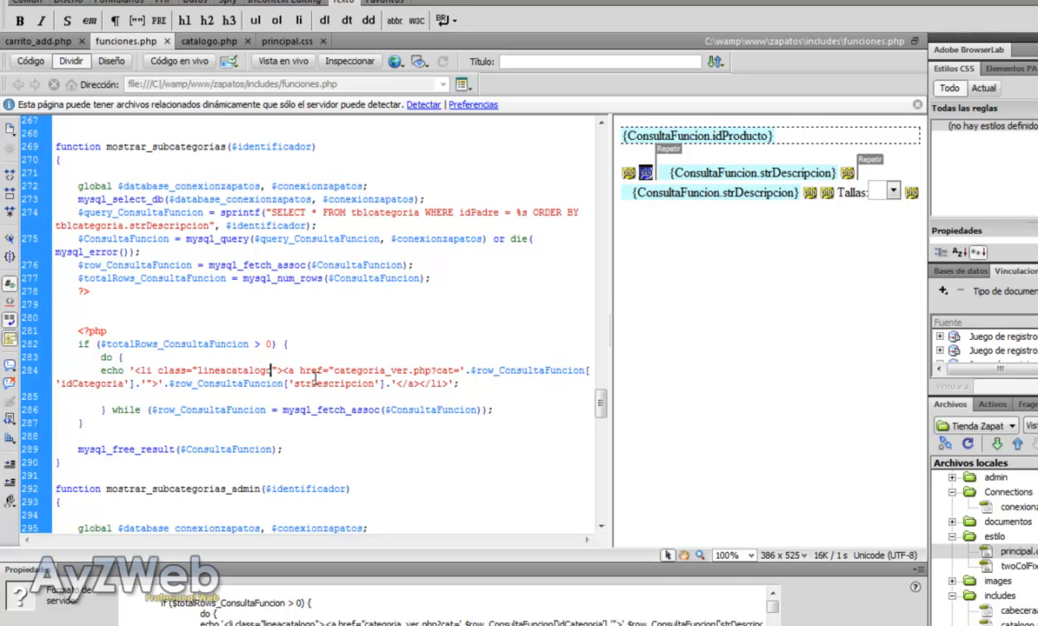
Step: Rename the subcategory item class to 'lineacatalogosub' and return to principal.css
type("sub")
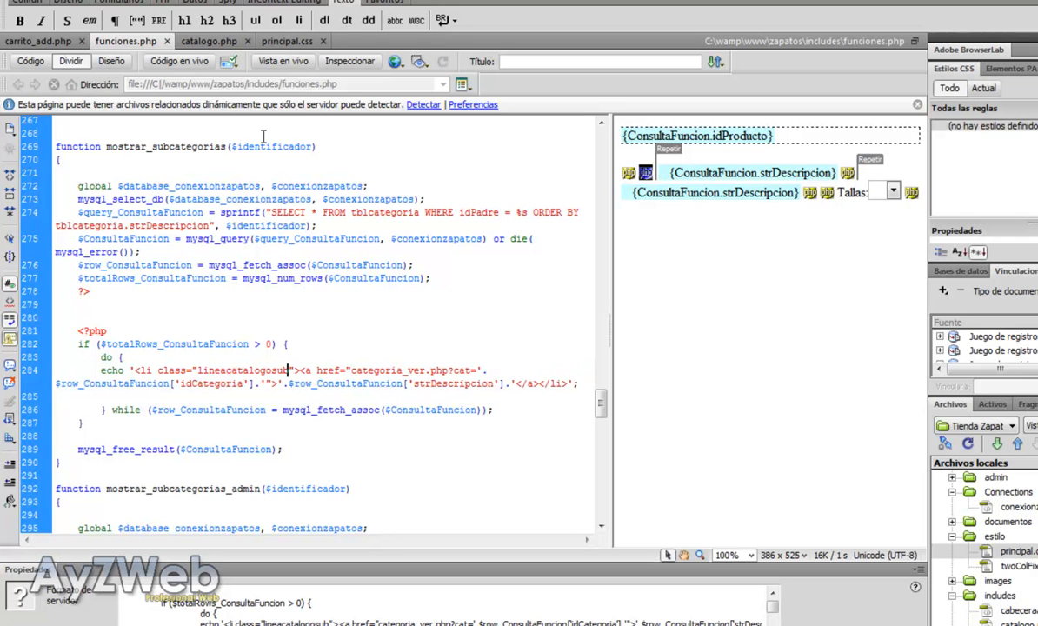
left_click(286, 41)
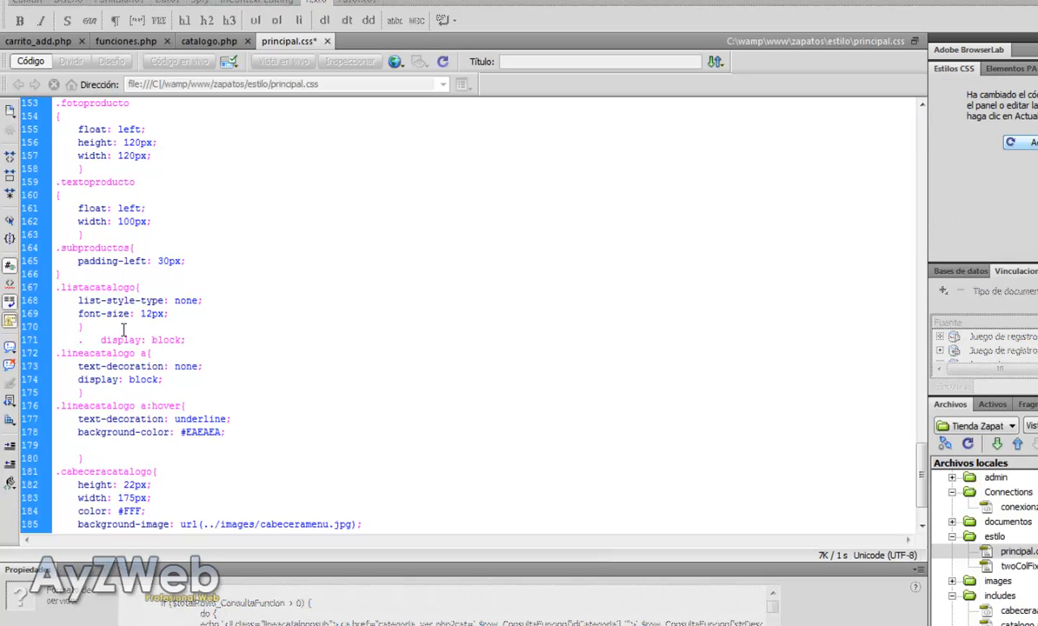
Step: Select the pasted 'display: block;' line added after the .listacatalogo rule
double_click(122, 339)
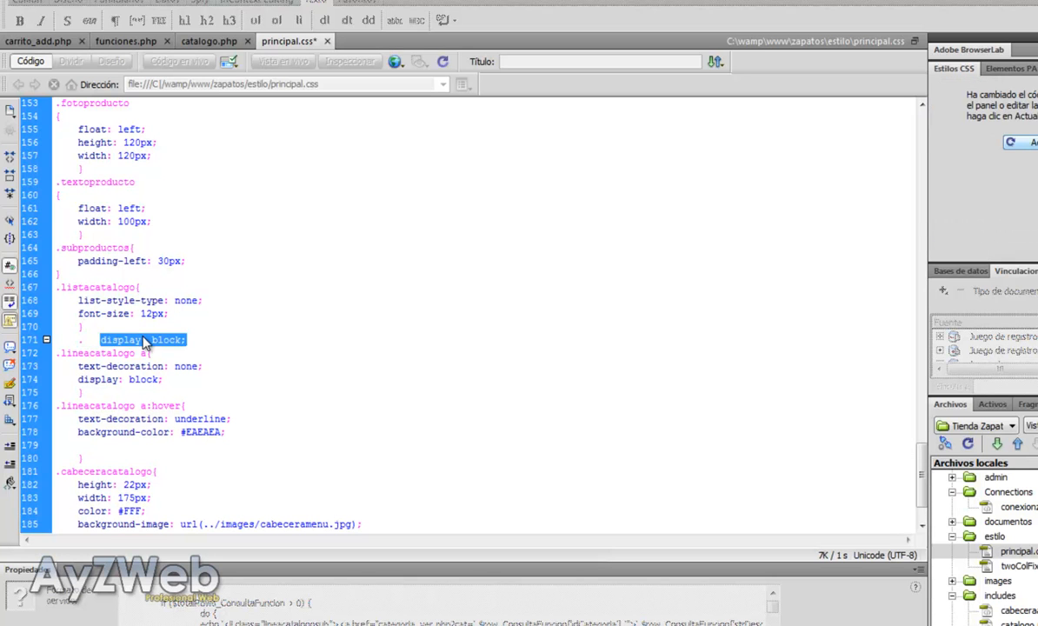